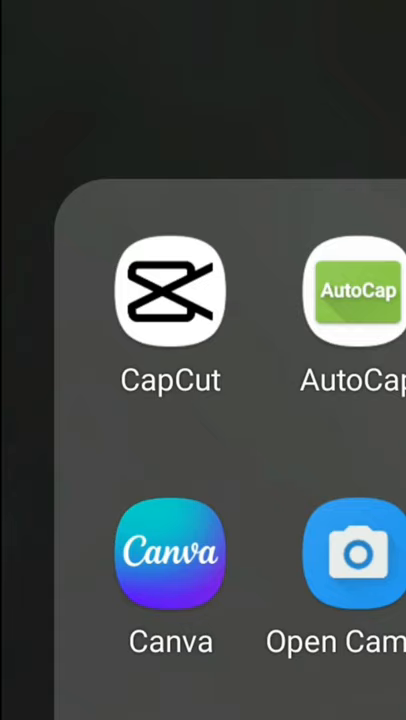
pyautogui.click(170, 291)
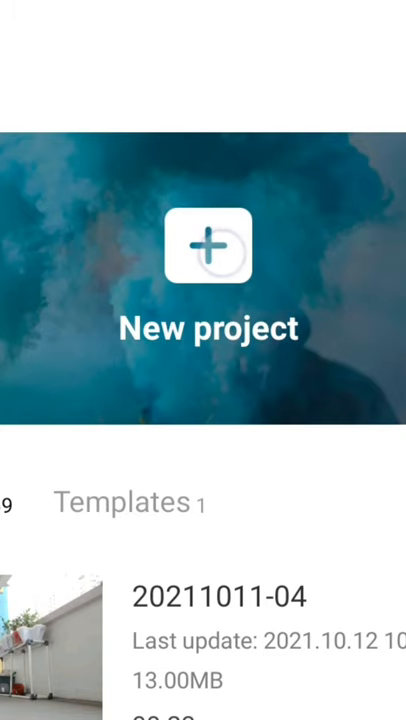
pyautogui.click(203, 248)
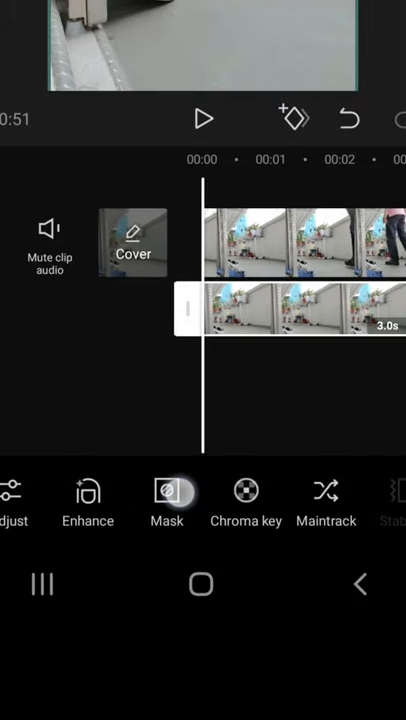
# Step: Give the overlay clip a linear mask angled across the corridor
pyautogui.click(166, 490)
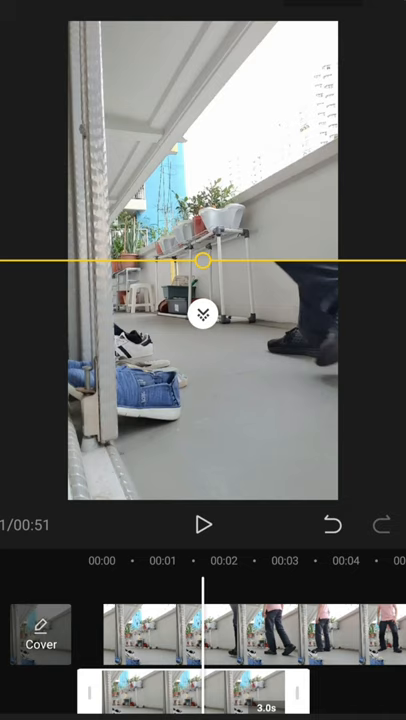
pyautogui.moveTo(203, 261); pyautogui.dragTo(340, 135)
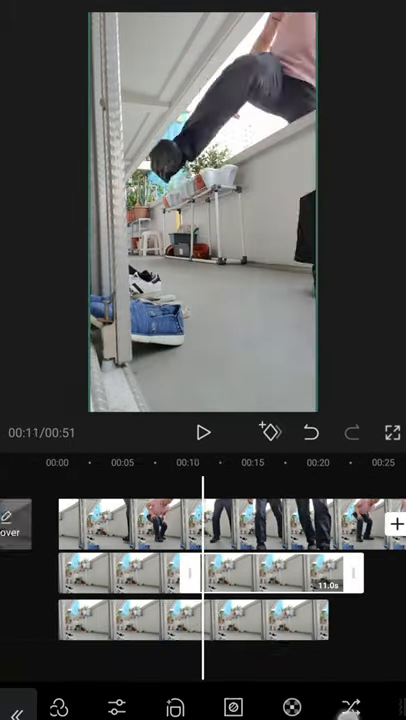
# Step: Switch the second overlay's mask type to Rectangle
pyautogui.click(310, 640)
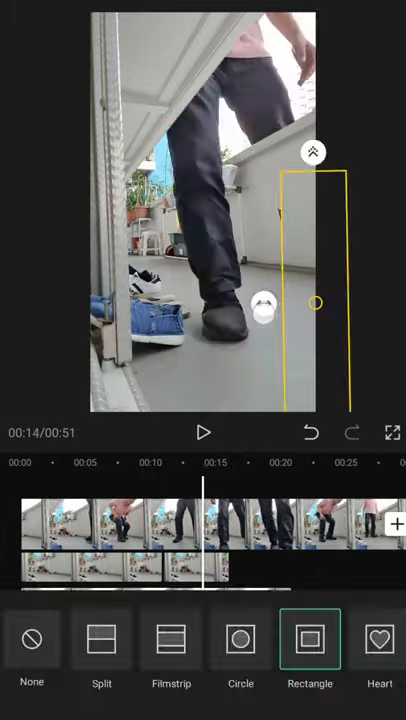